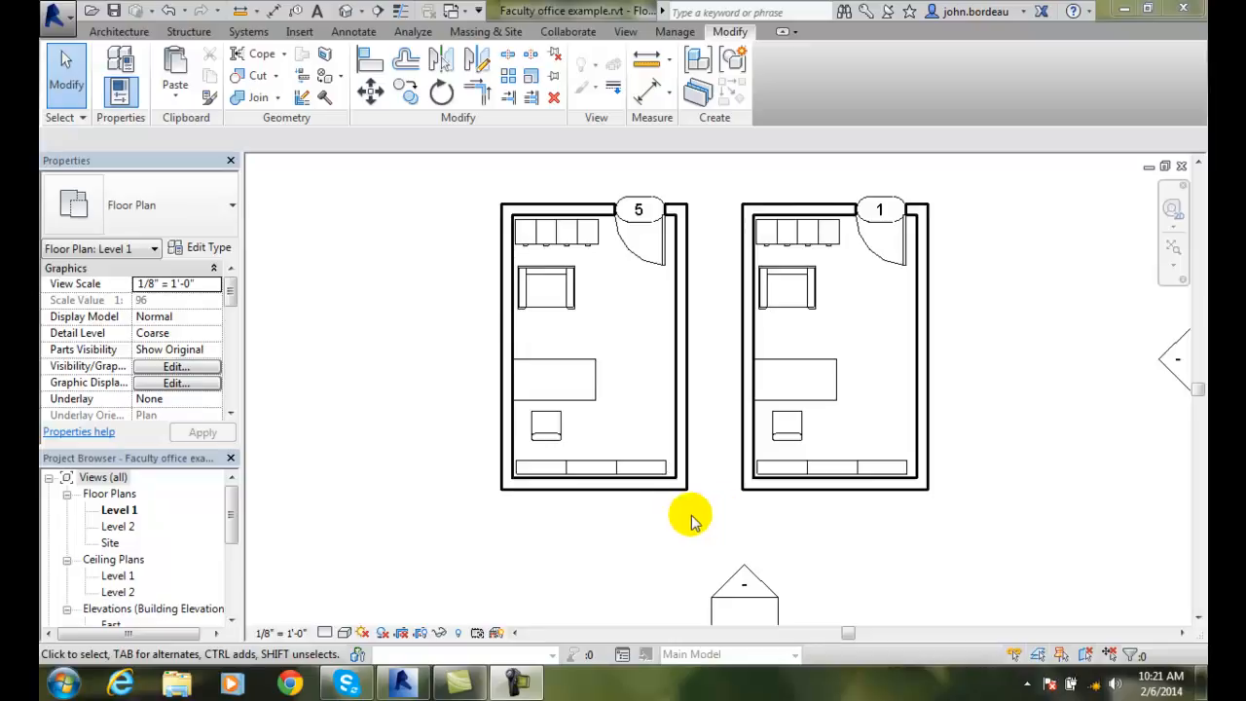
mouse_move(613, 496)
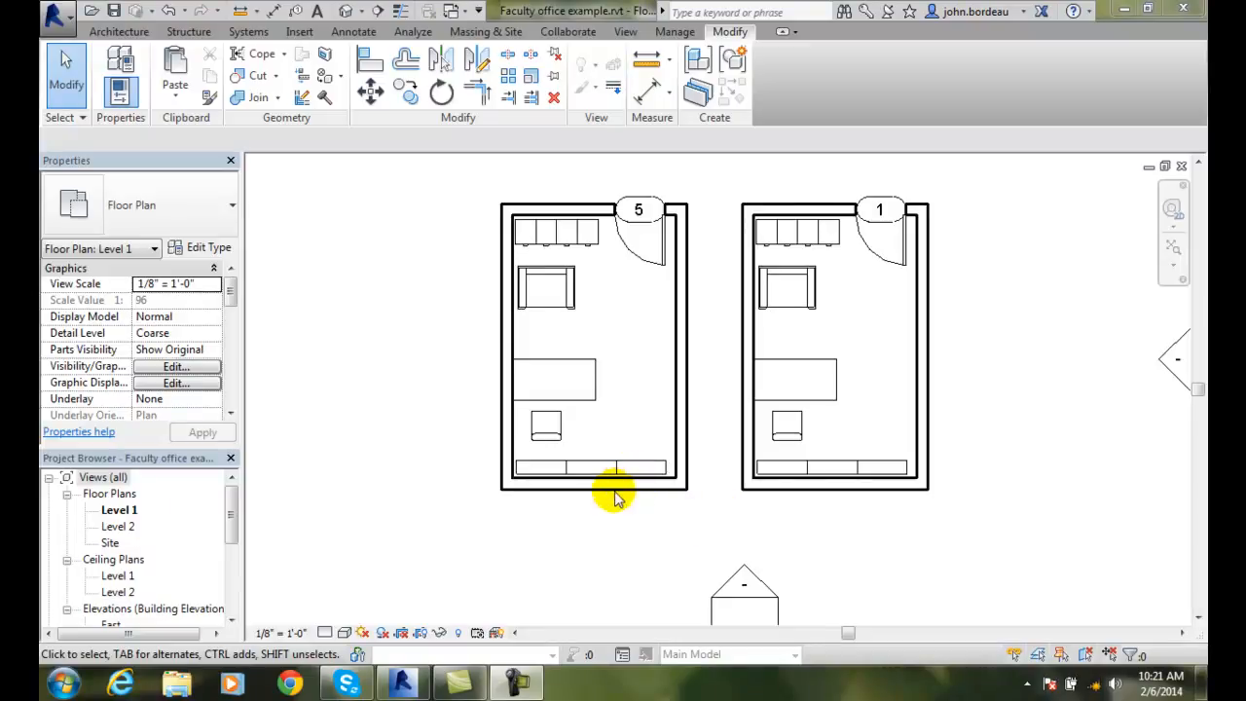
mouse_move(563, 506)
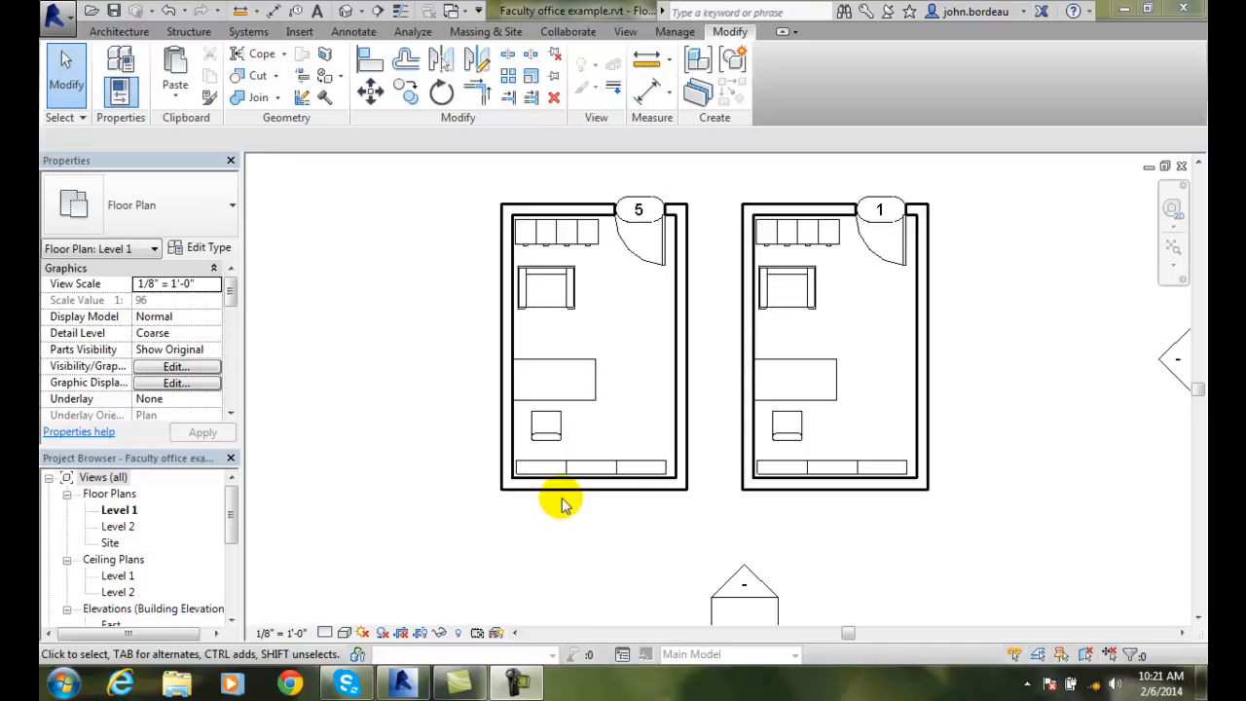
mouse_move(705, 31)
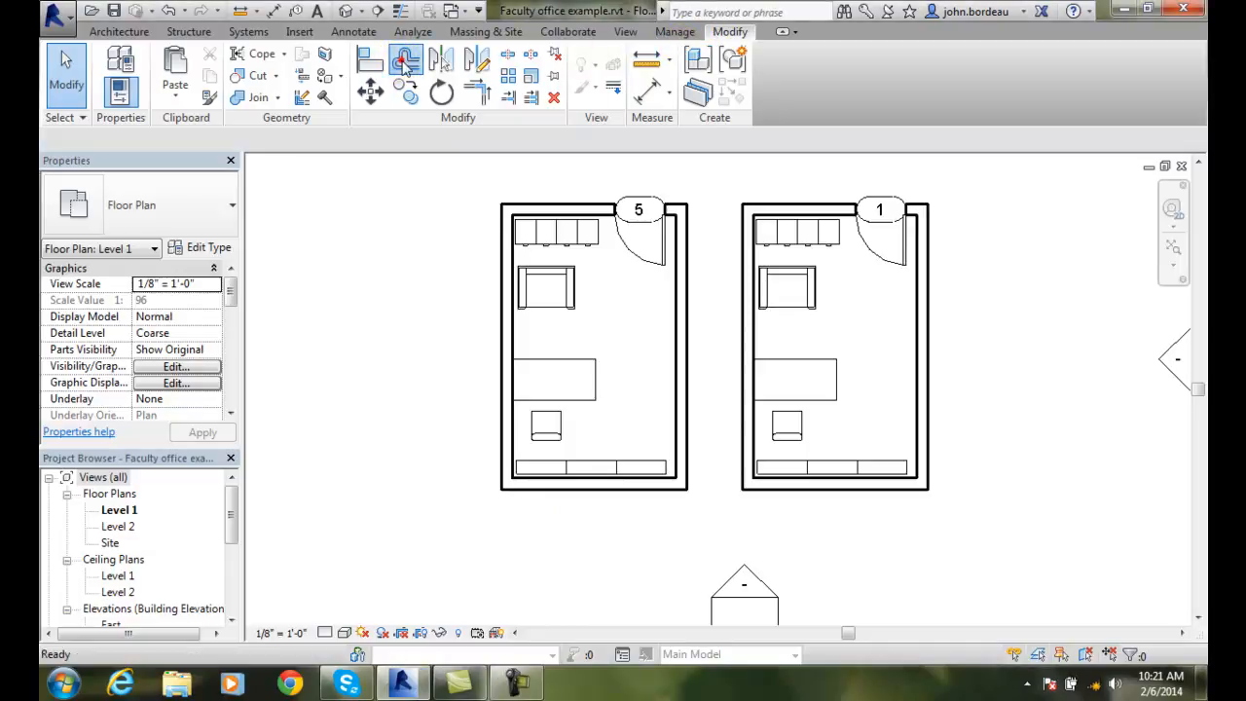
Offset a copy of room 5's bottom wall 4' 0" below the room.
left_click(405, 60)
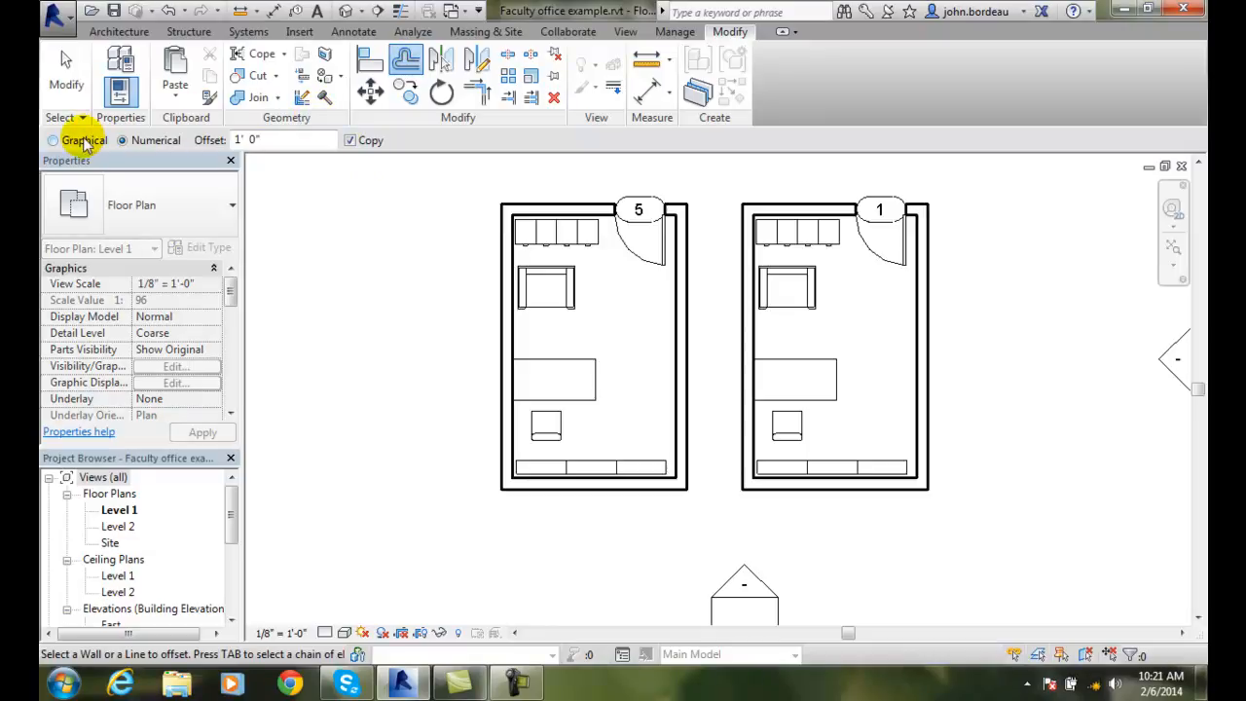
mouse_move(109, 179)
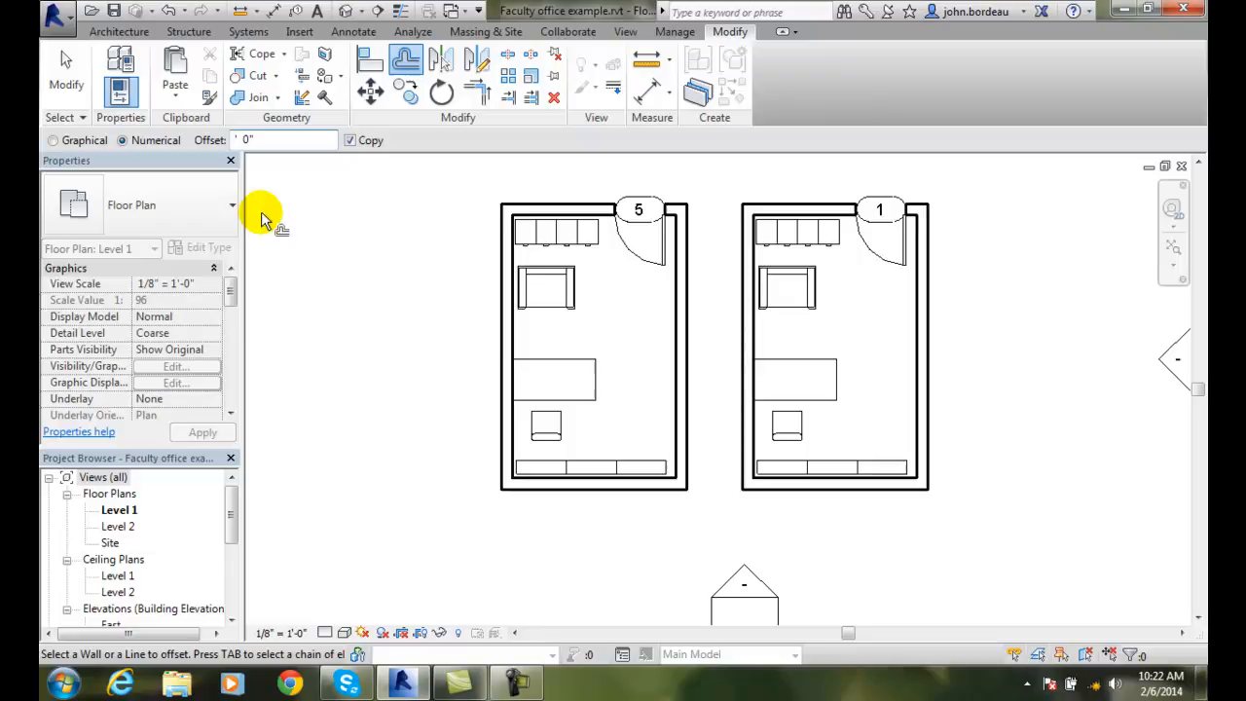
type("4' 0\"")
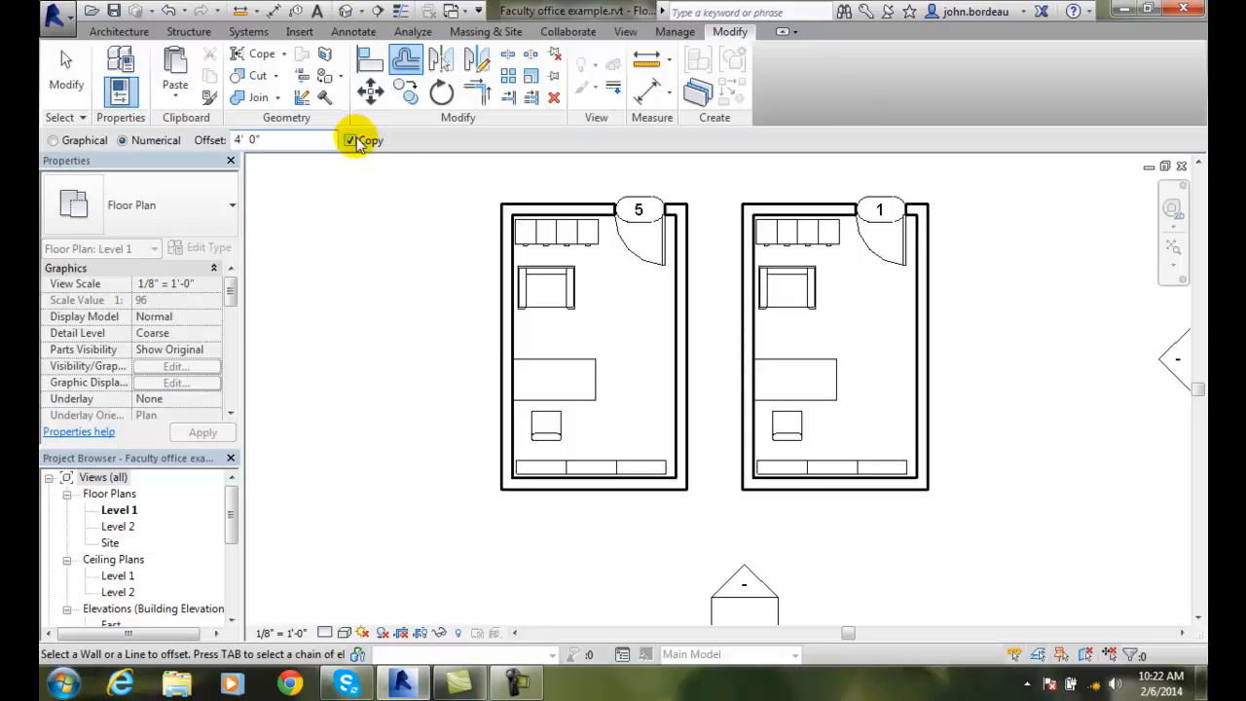
mouse_move(399, 148)
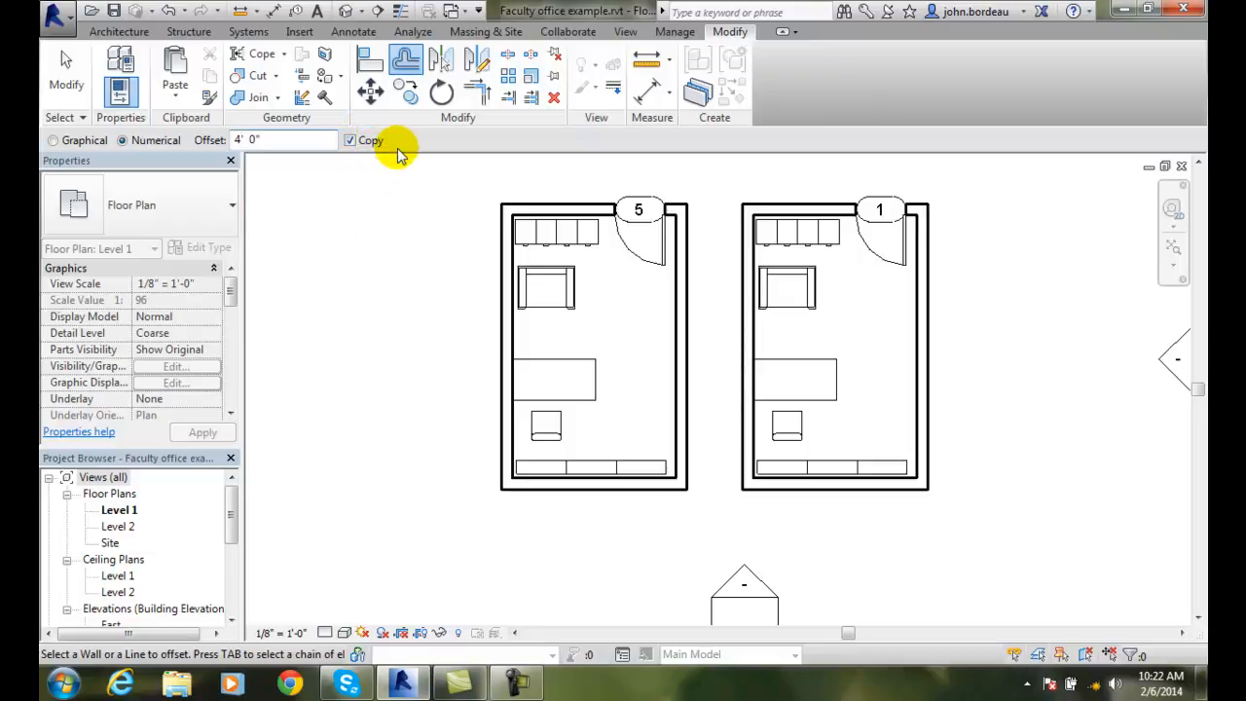
mouse_move(477, 516)
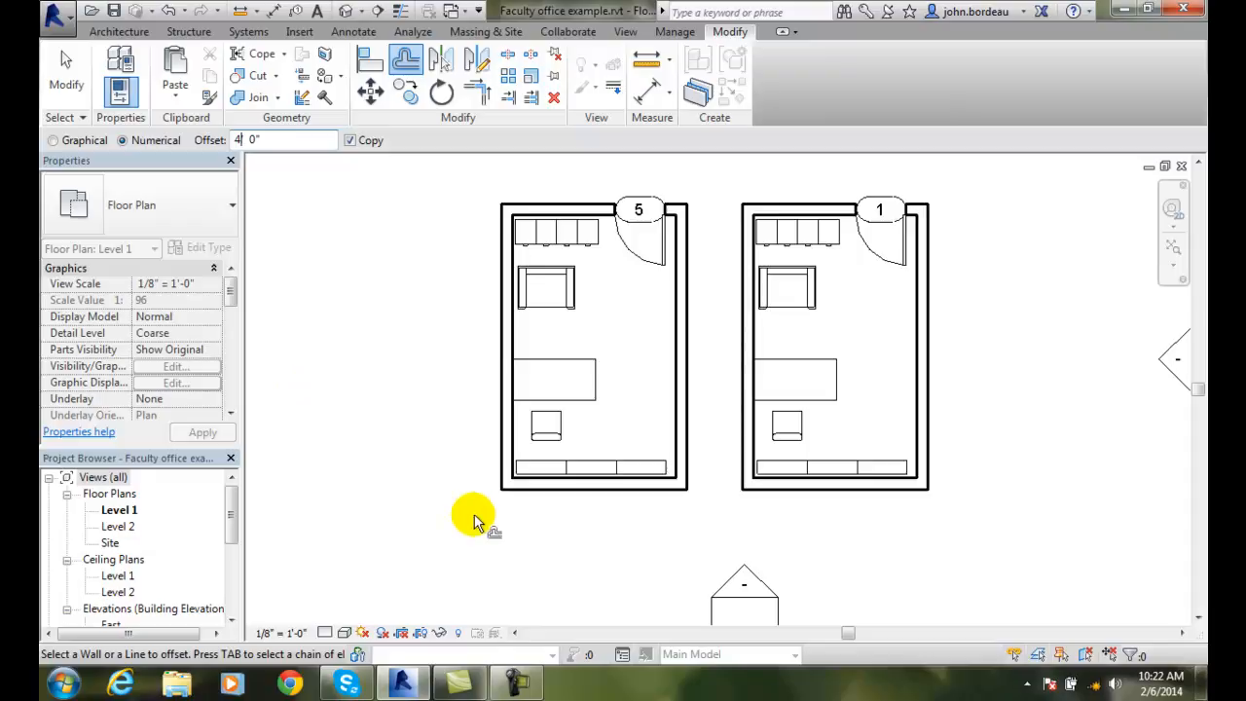
mouse_move(444, 538)
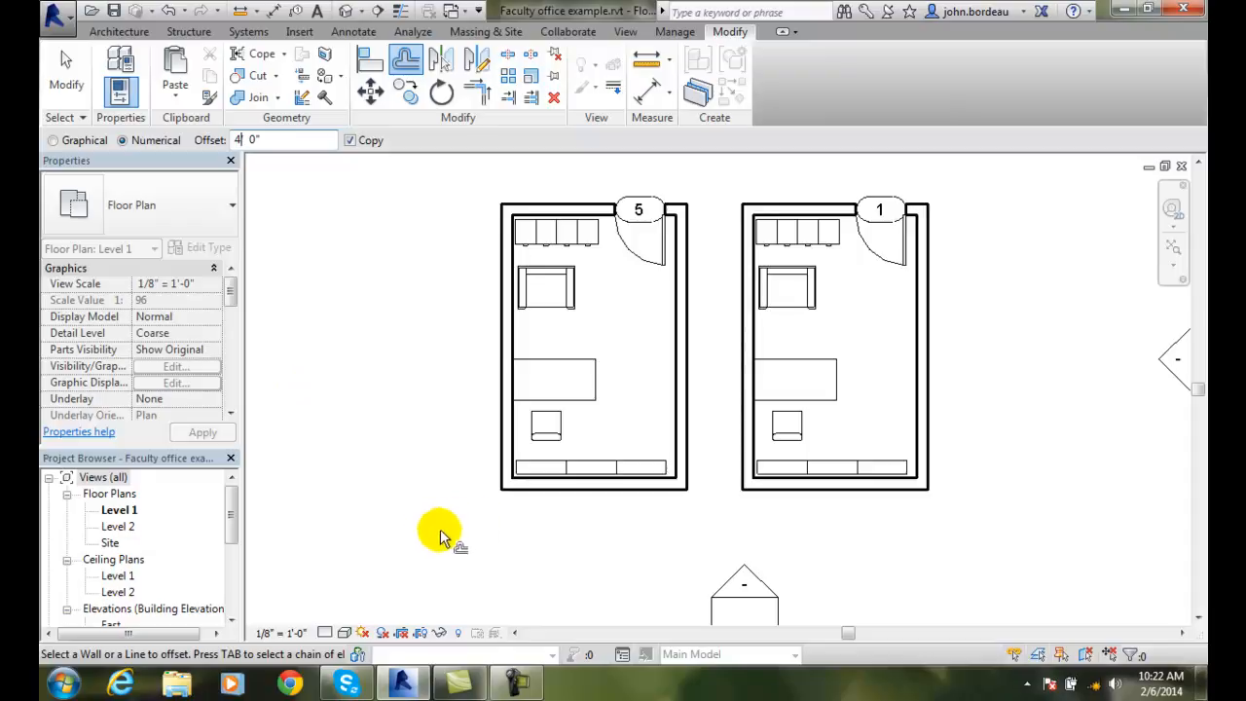
mouse_move(584, 487)
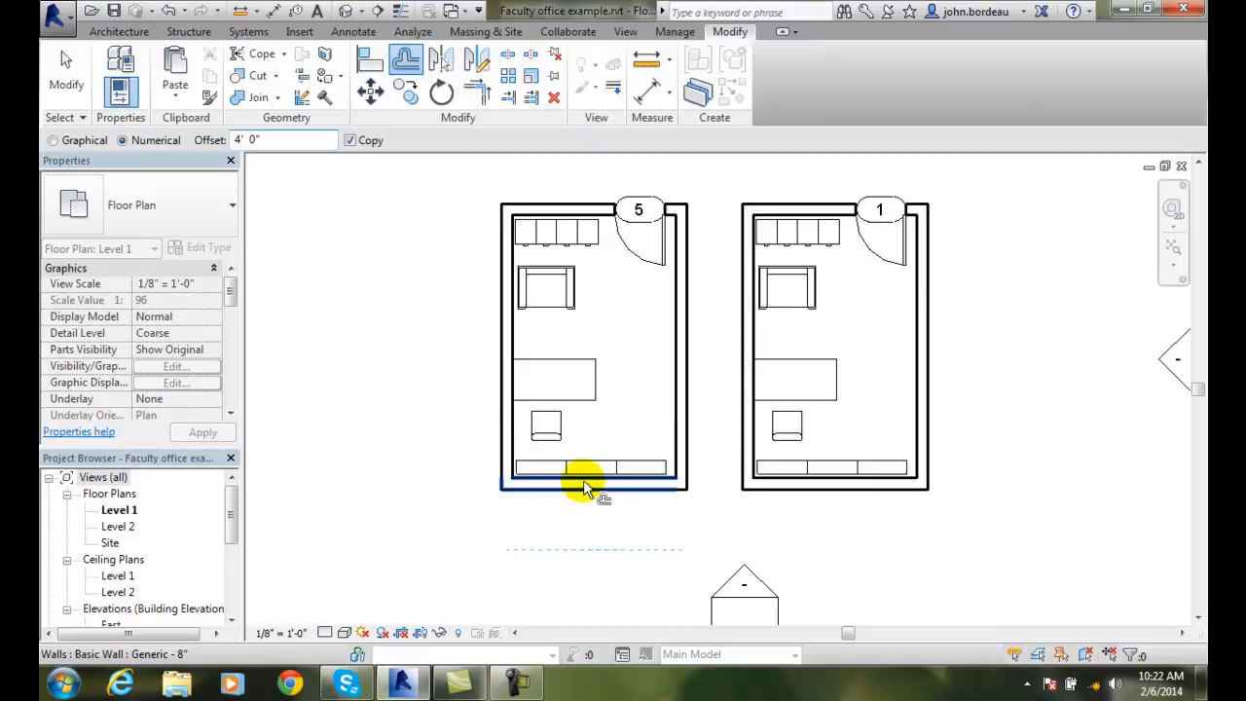
mouse_move(584, 487)
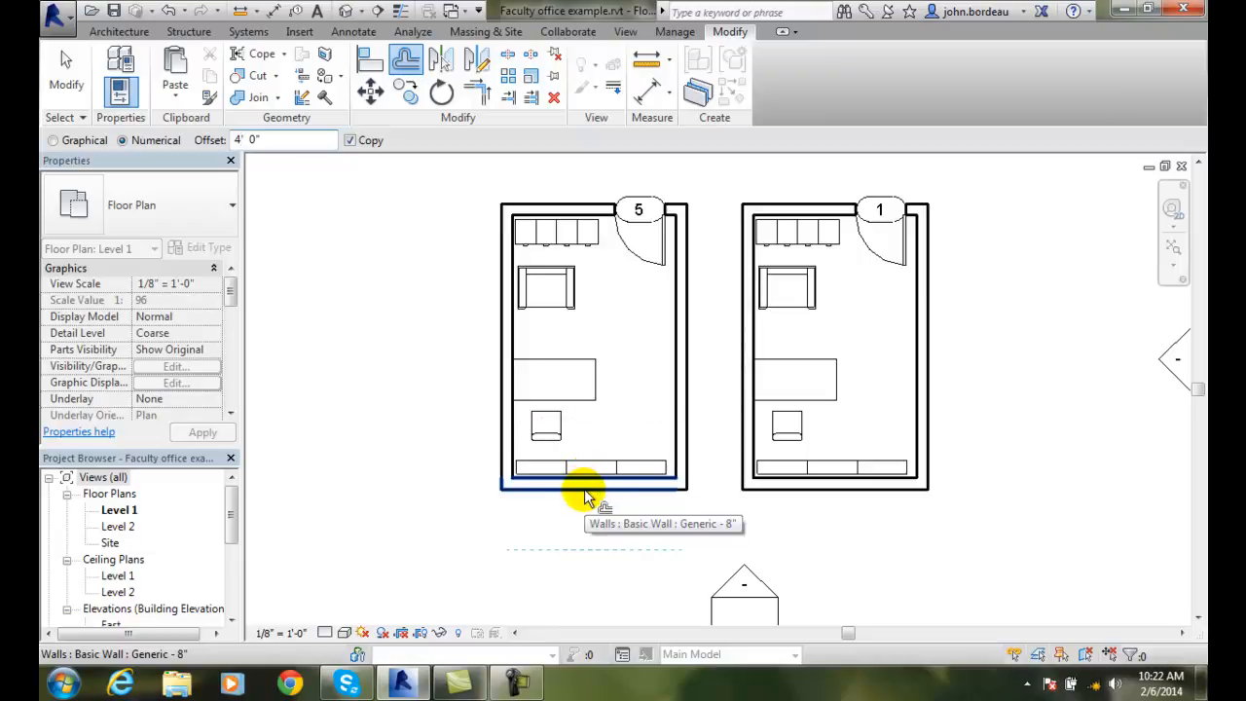
left_click(584, 491)
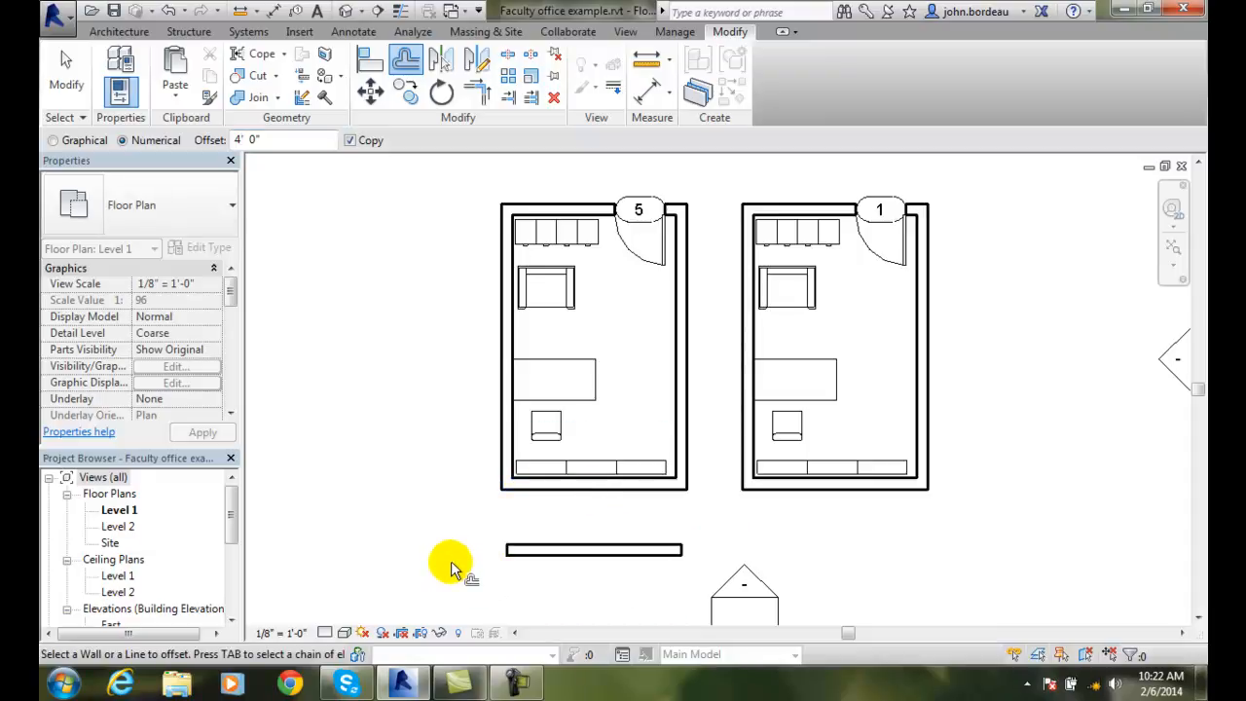
mouse_move(445, 555)
type("6")
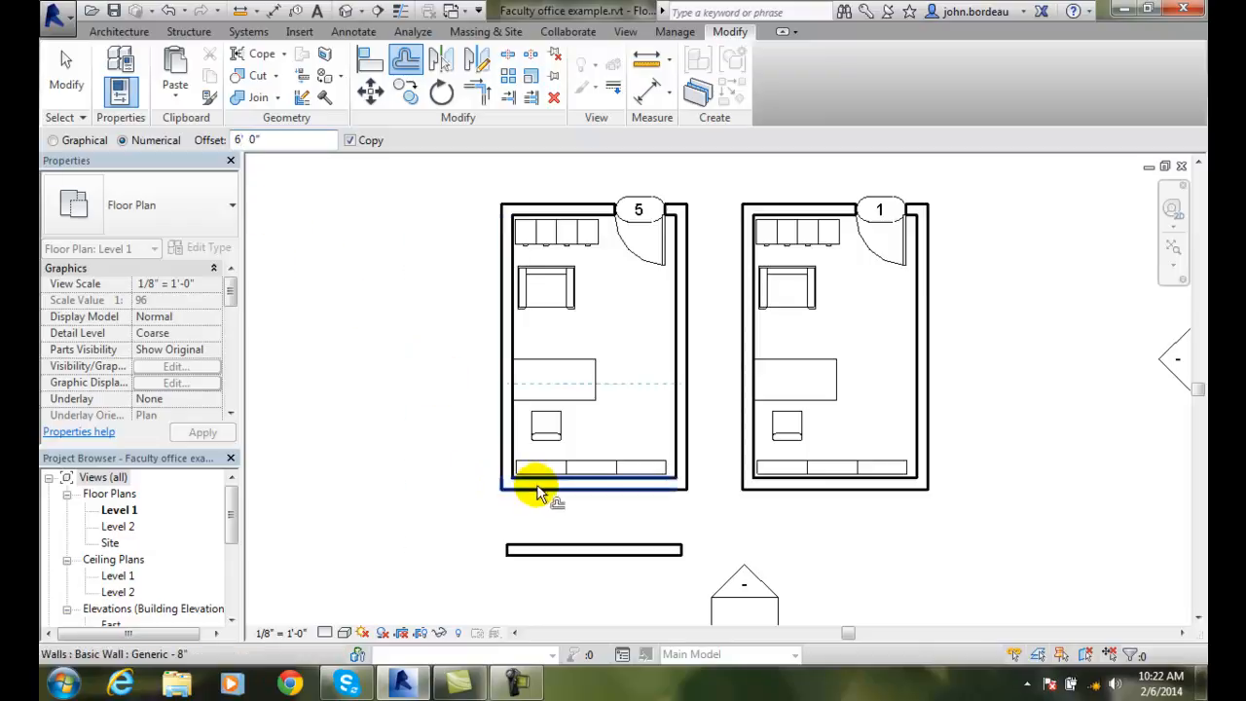
mouse_move(543, 491)
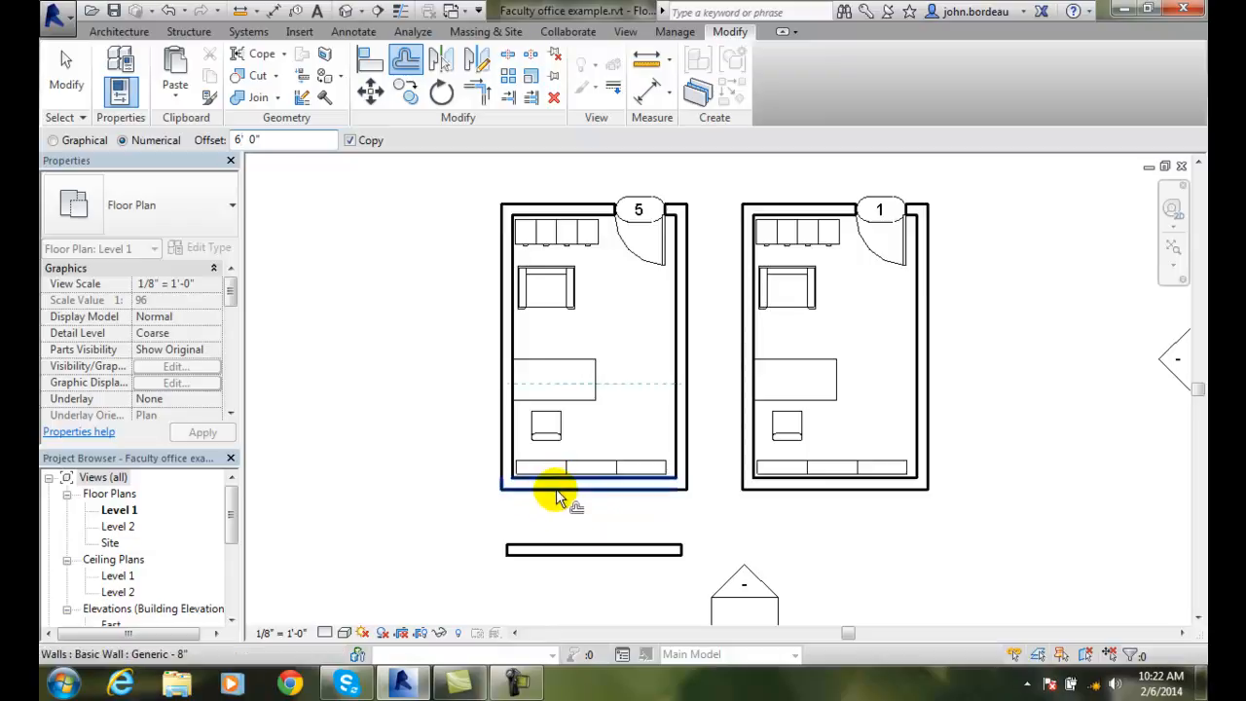
mouse_move(1138, 385)
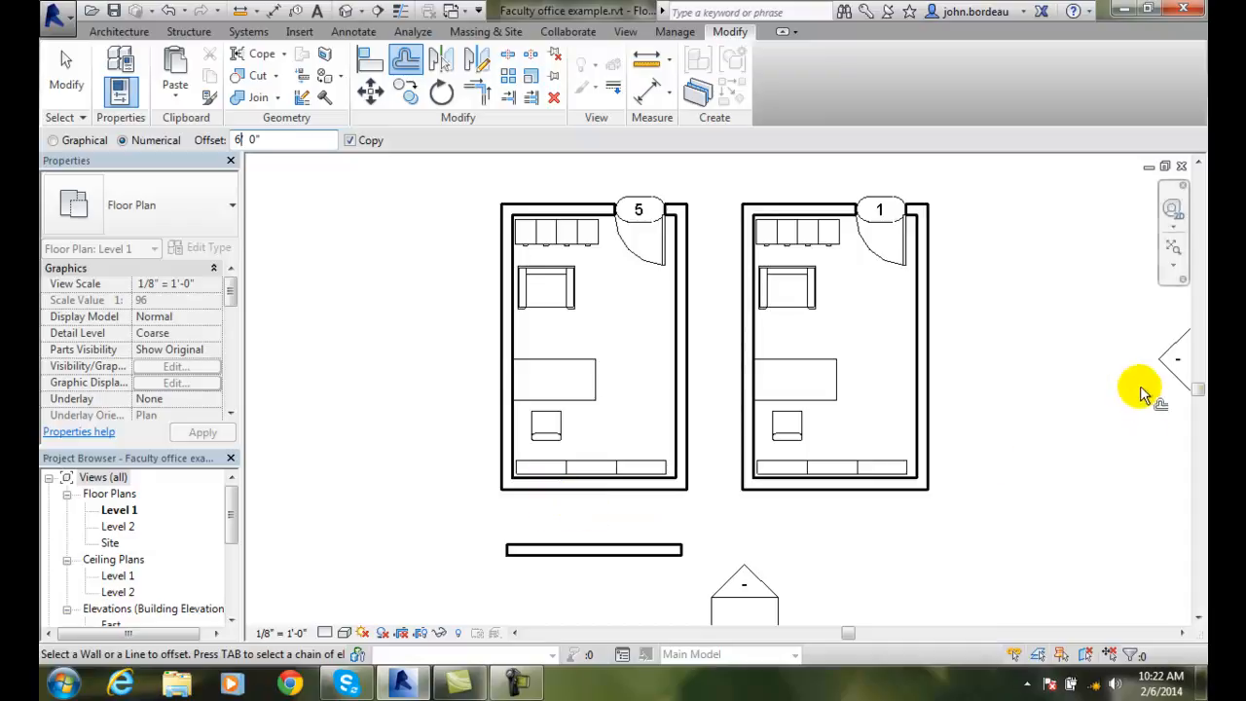
Change the offset distance to 6' 0" for a second copied wall under room 5.
scroll("down", 3)
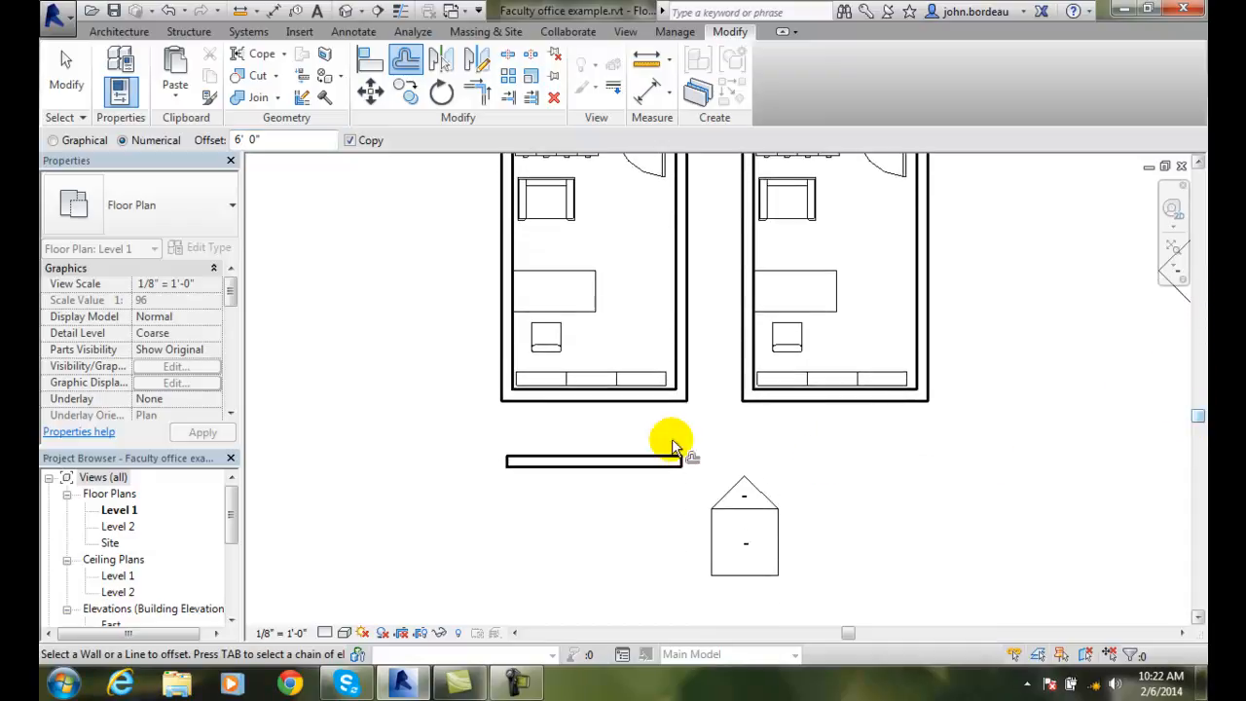
mouse_move(658, 393)
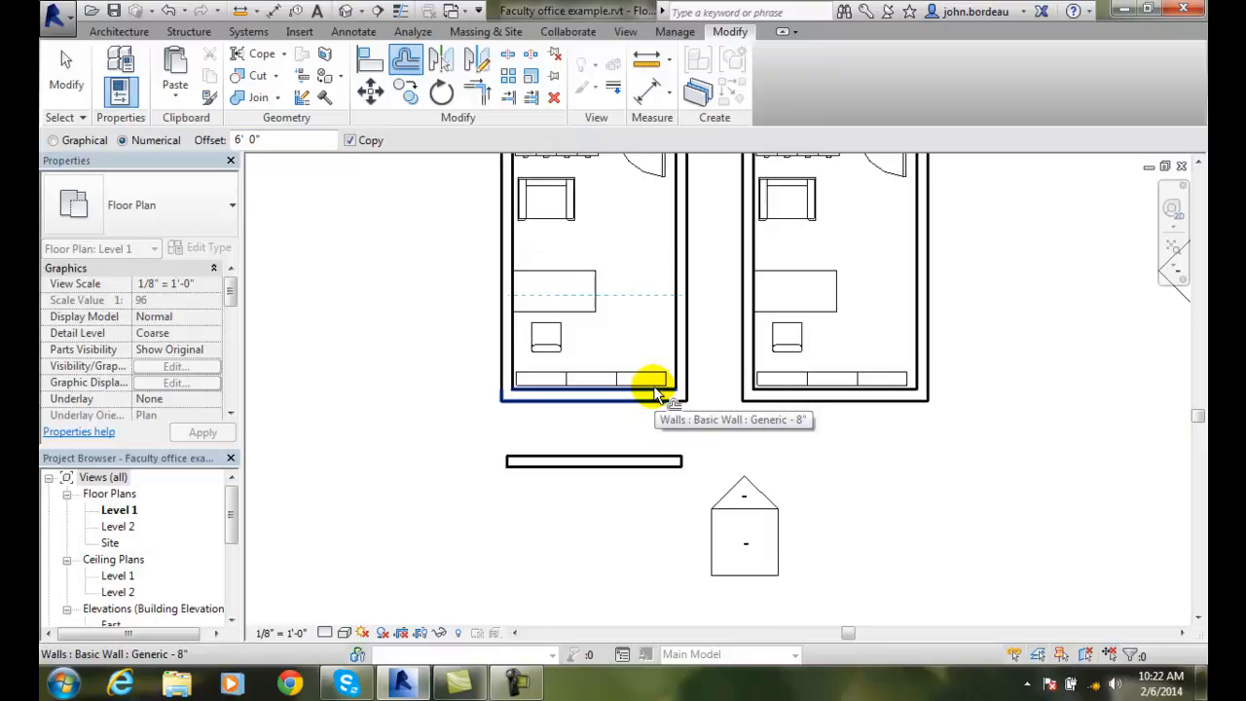
mouse_move(650, 403)
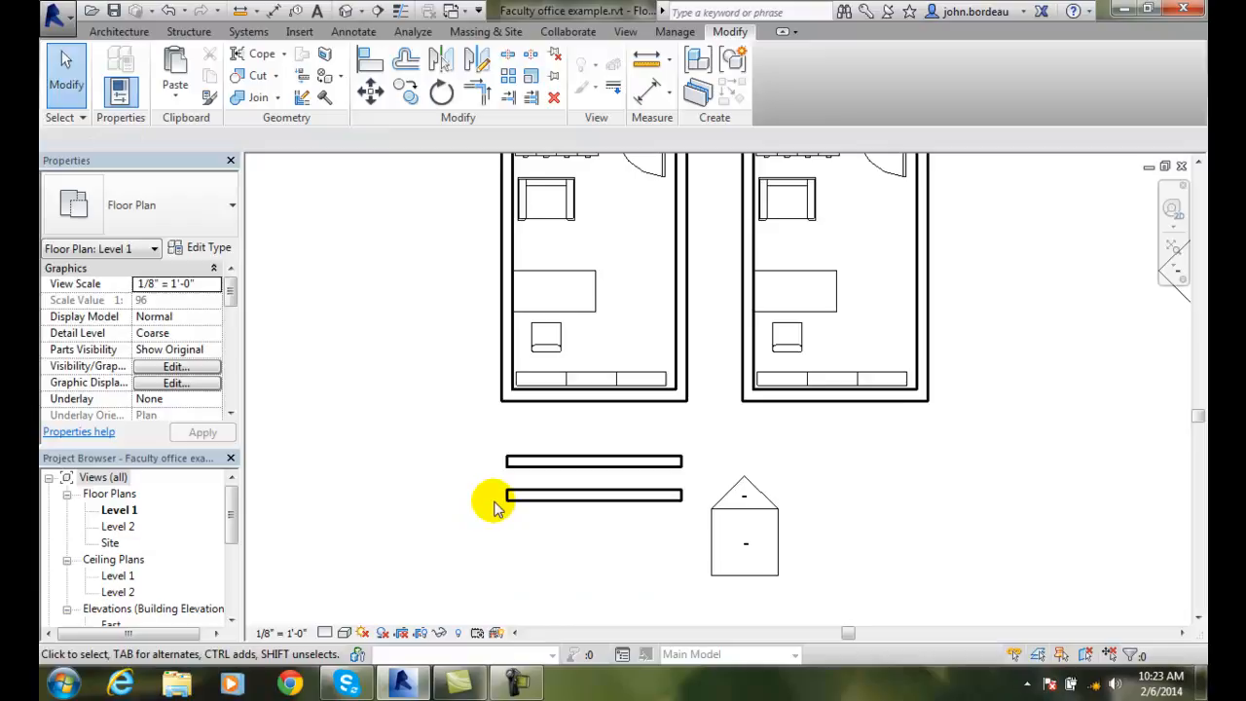
mouse_move(742, 467)
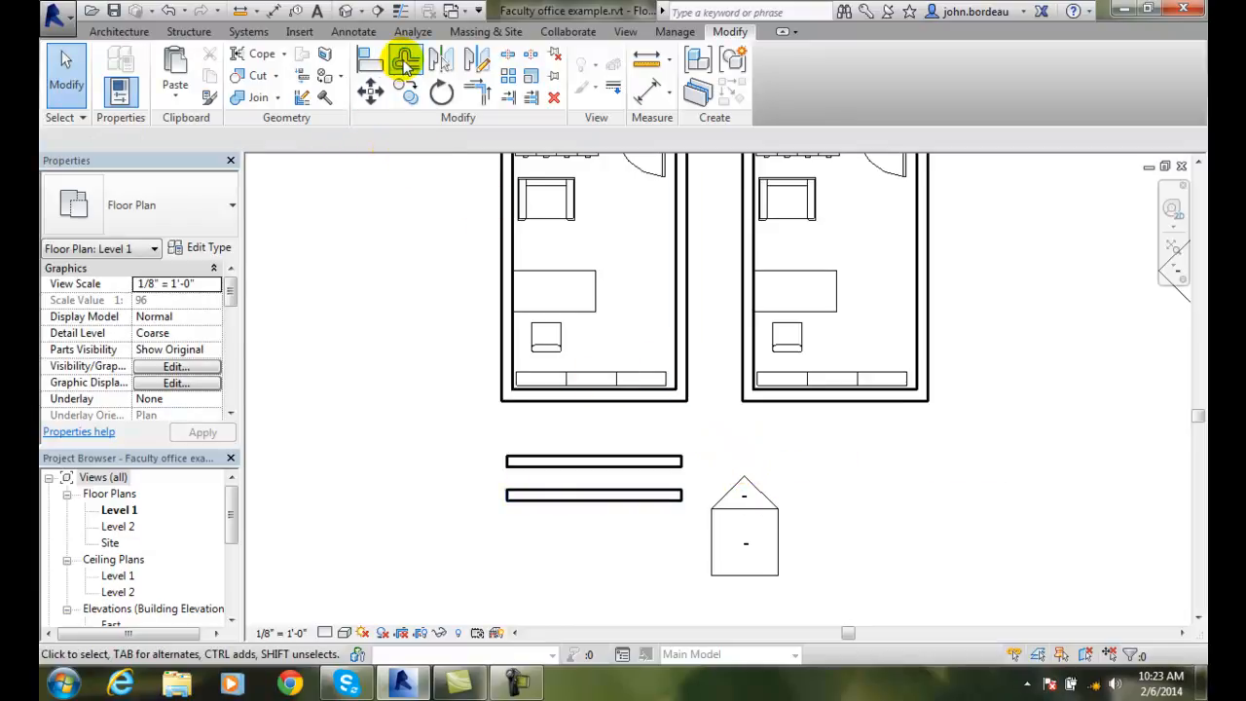
Start Offset again to move the right room's bottom wall 6' 0" outward without copying.
left_click(405, 61)
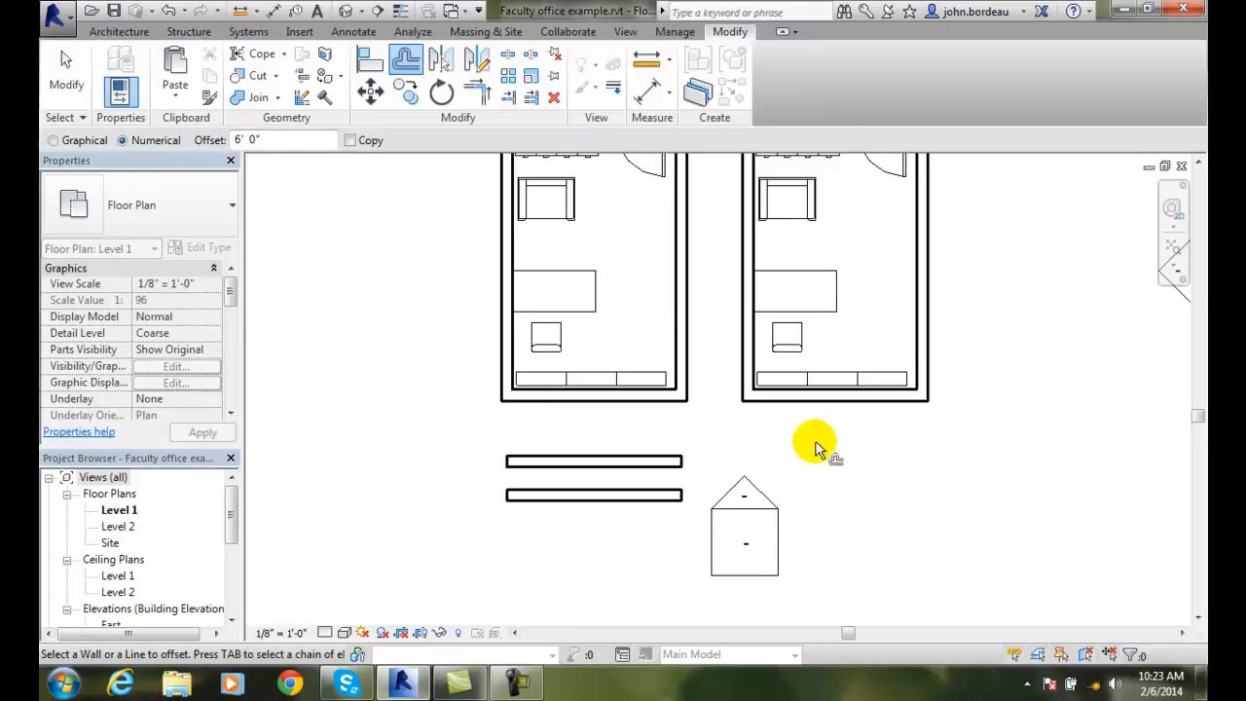
mouse_move(835, 403)
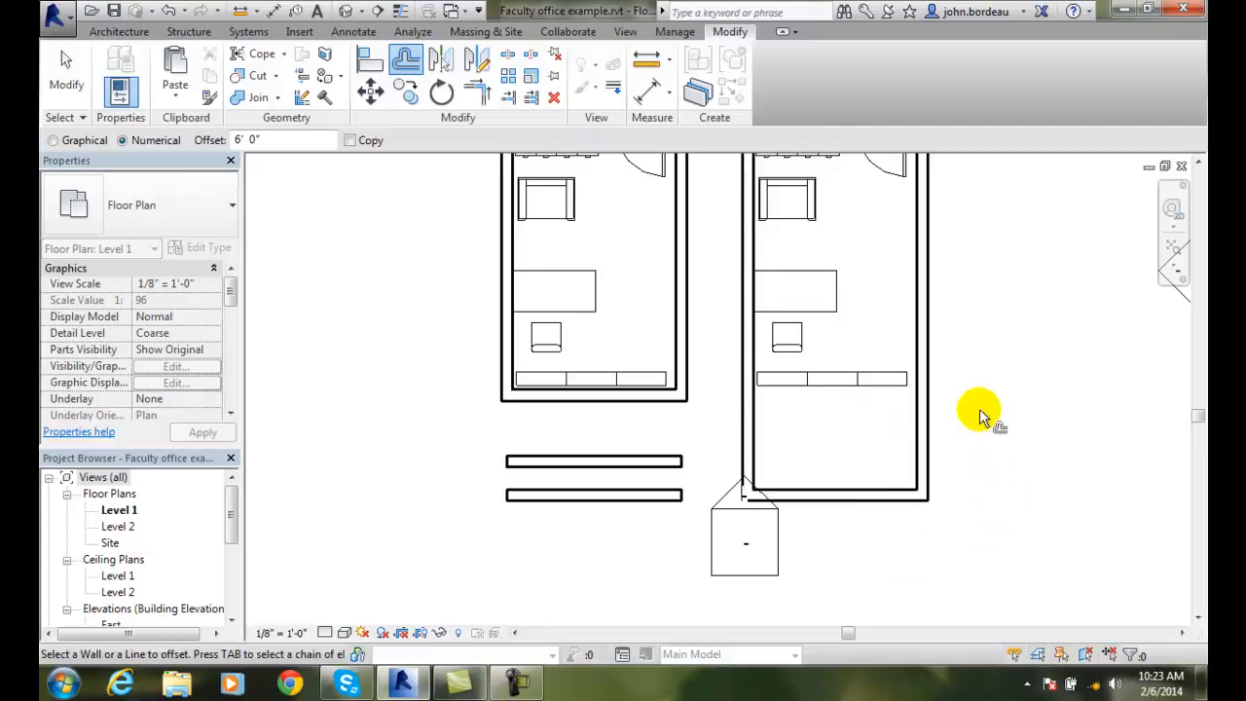
mouse_move(963, 477)
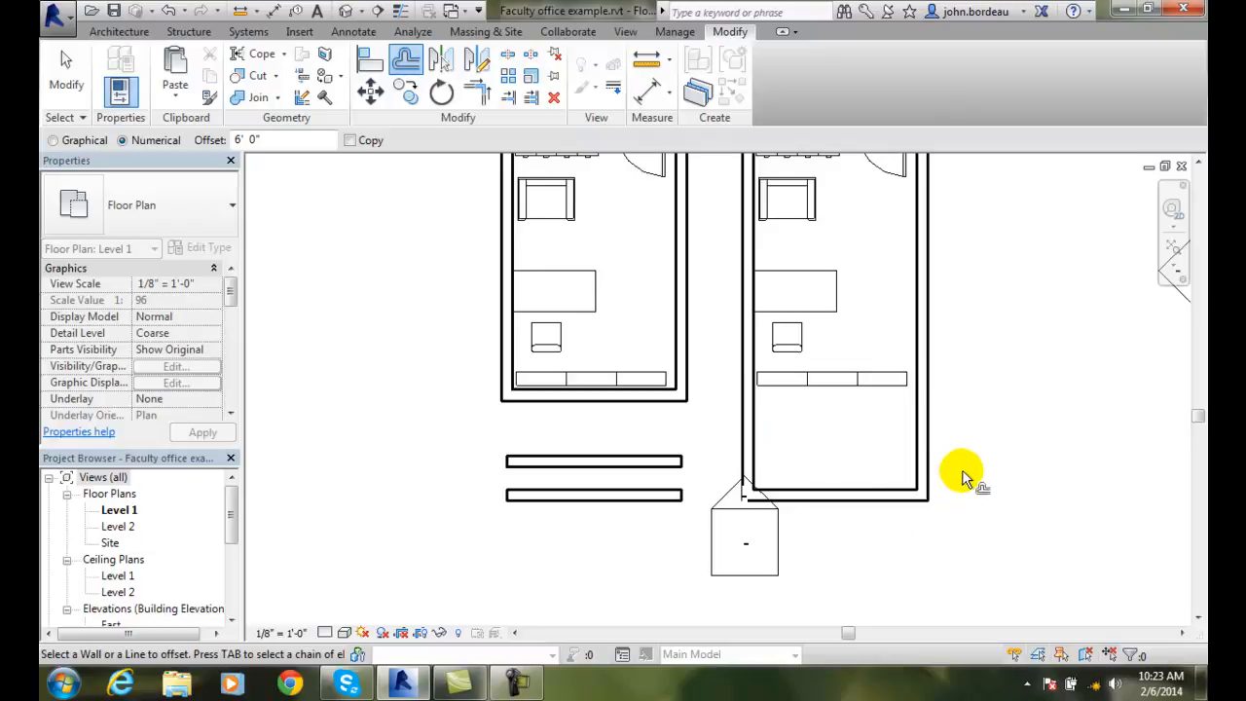
mouse_move(289, 171)
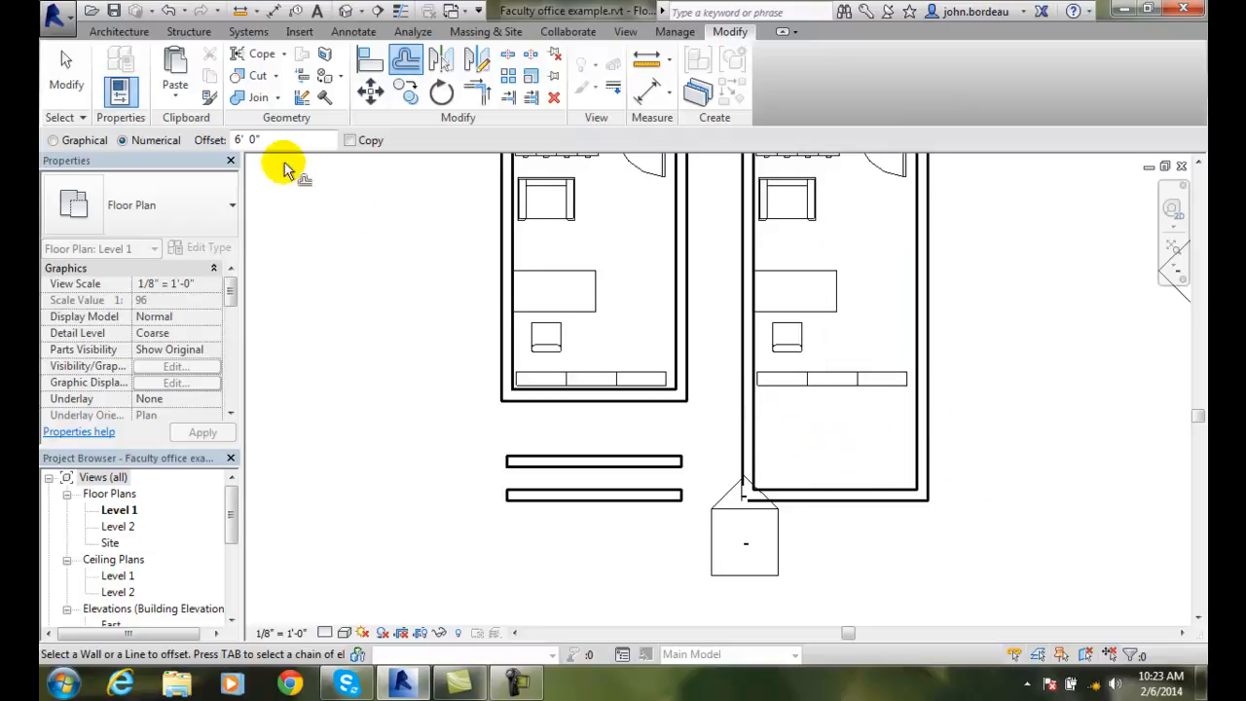
mouse_move(380, 167)
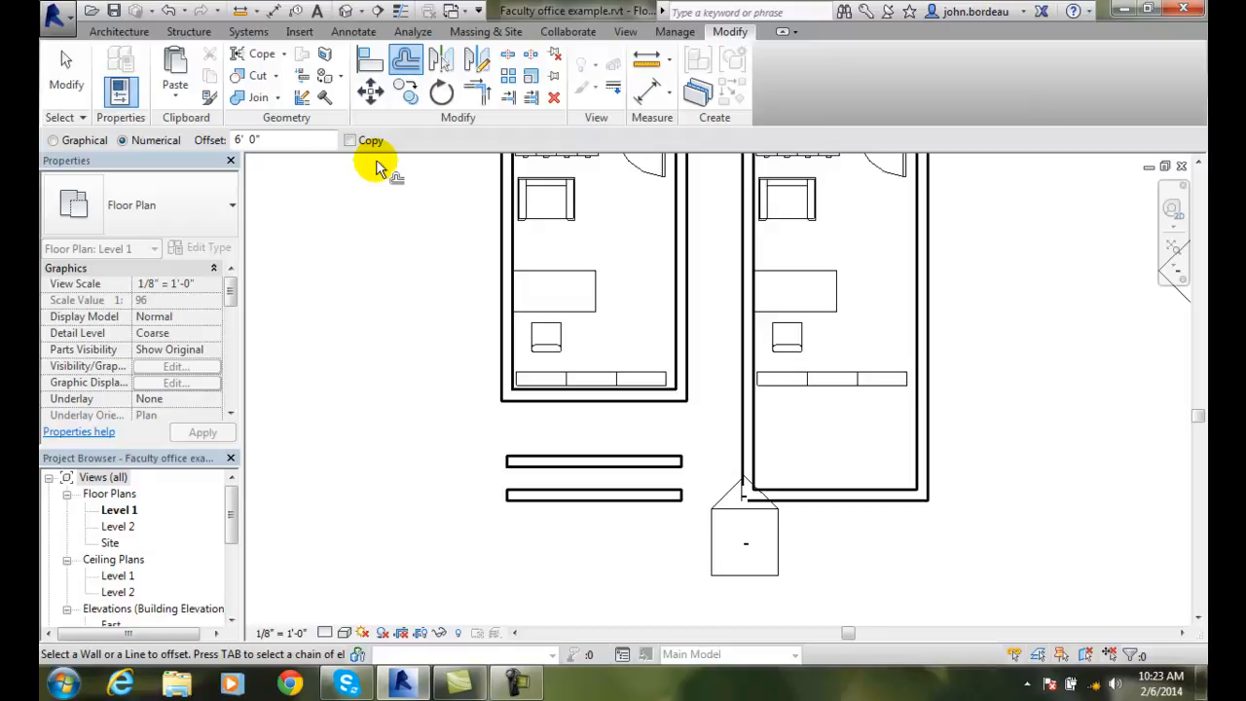
mouse_move(379, 205)
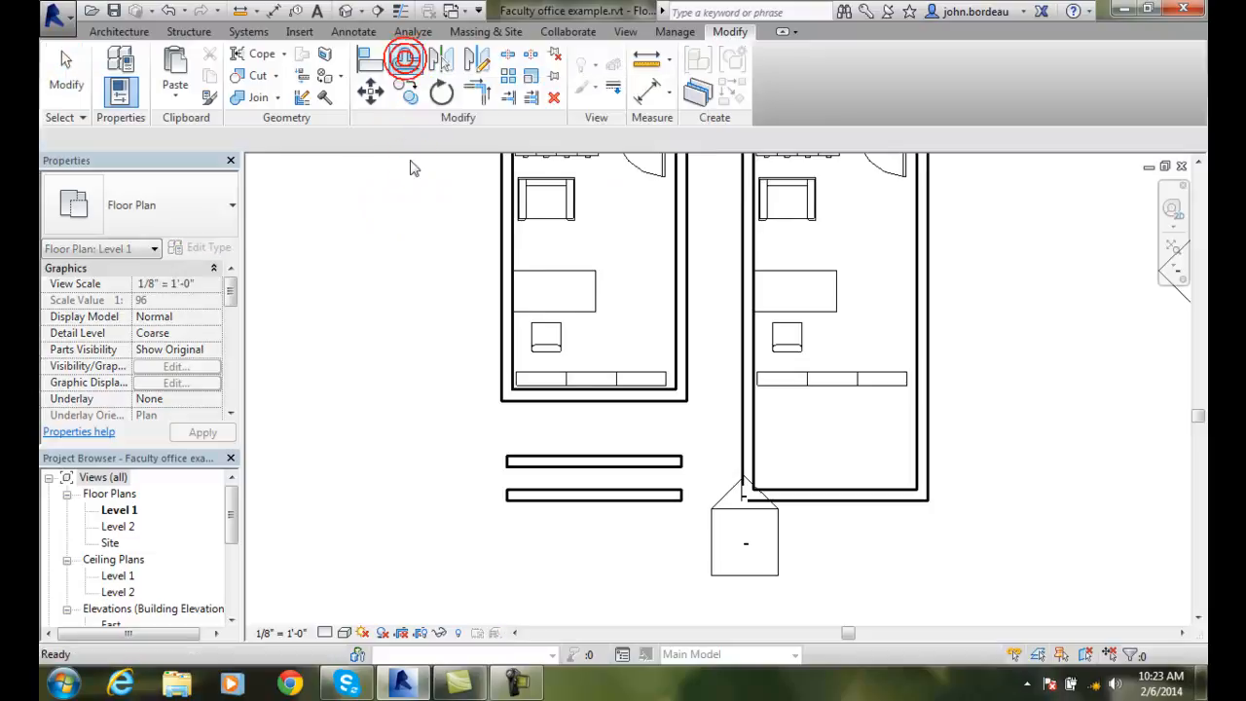
Begin a graphical Offset copy and pick the right room's lower wall.
left_click(405, 58)
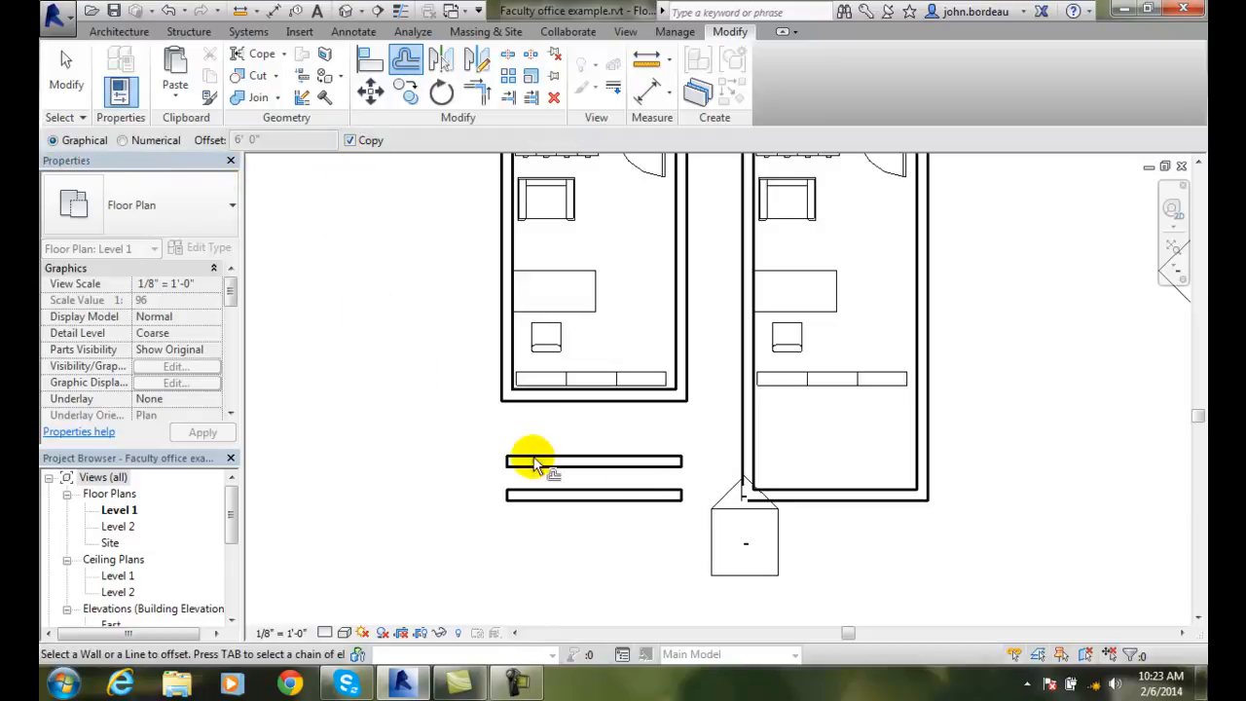
mouse_move(840, 502)
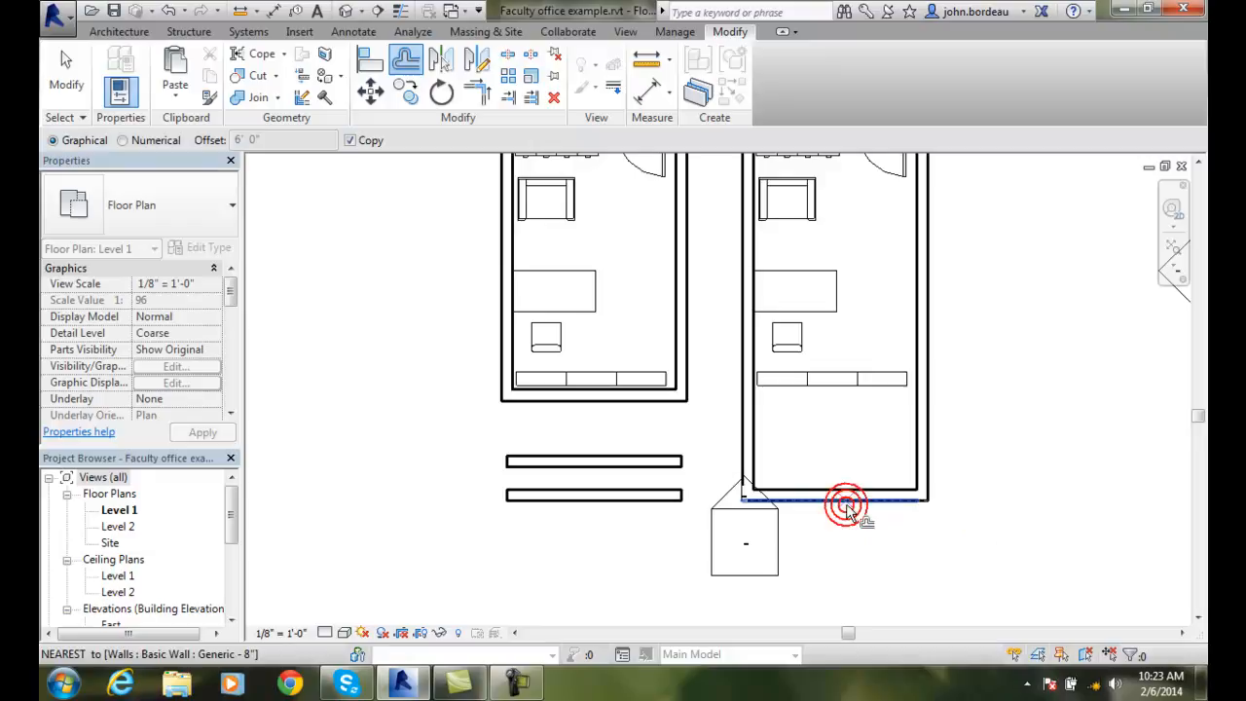
left_click(845, 502)
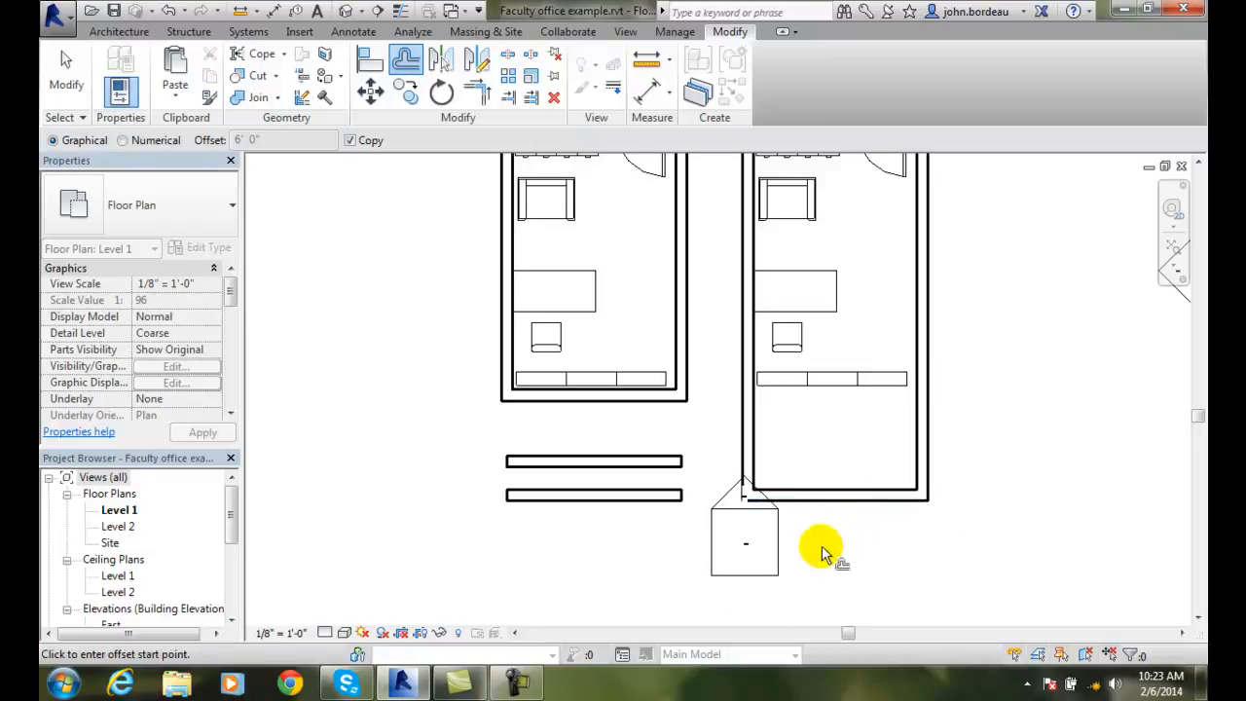
mouse_move(814, 600)
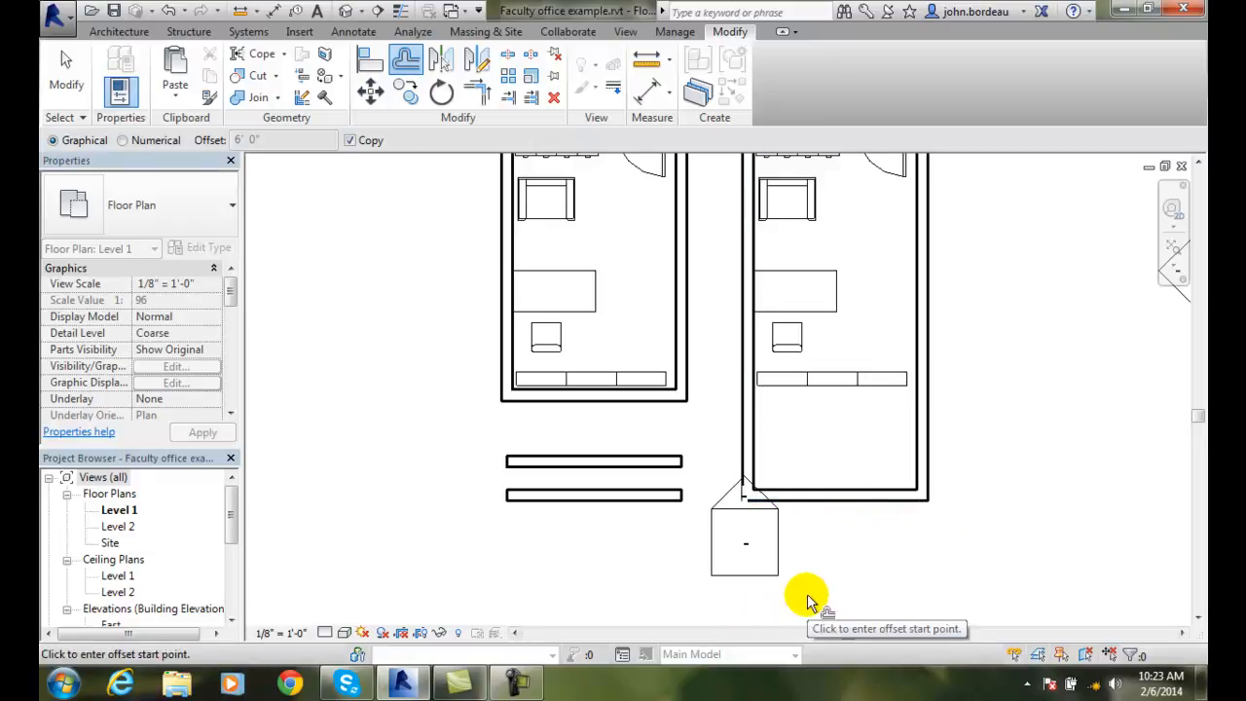
mouse_move(905, 549)
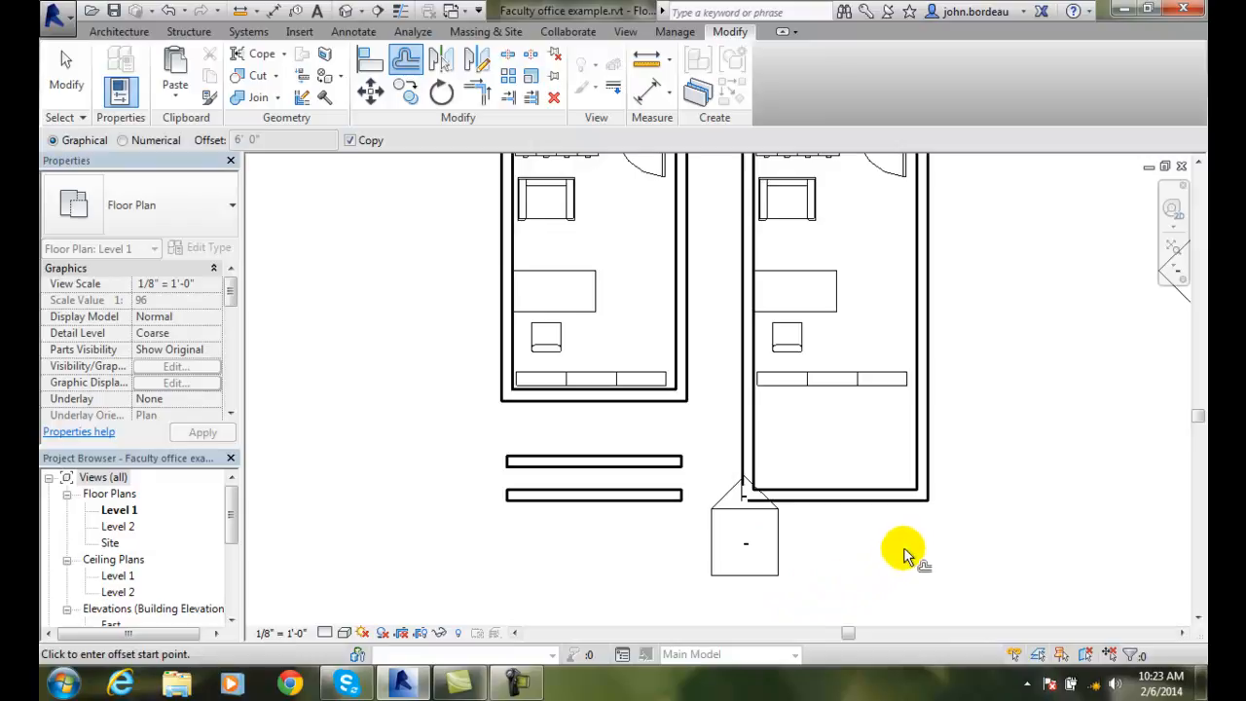
mouse_move(899, 568)
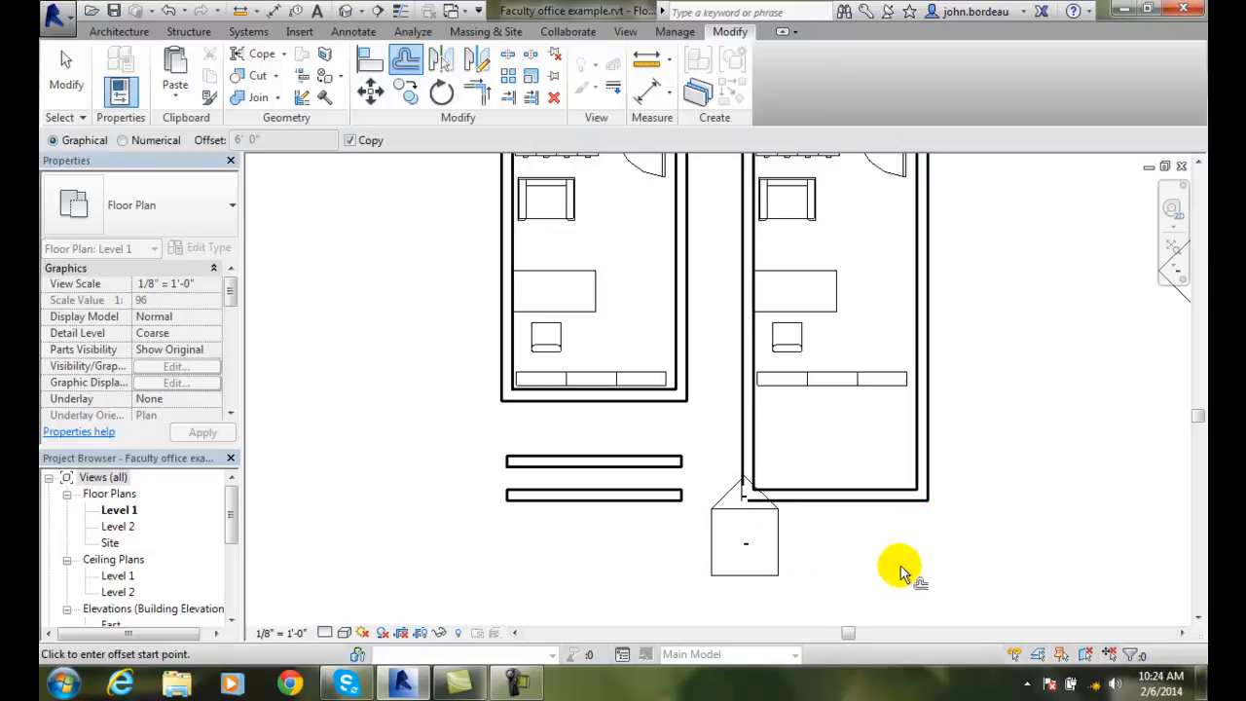
mouse_move(896, 503)
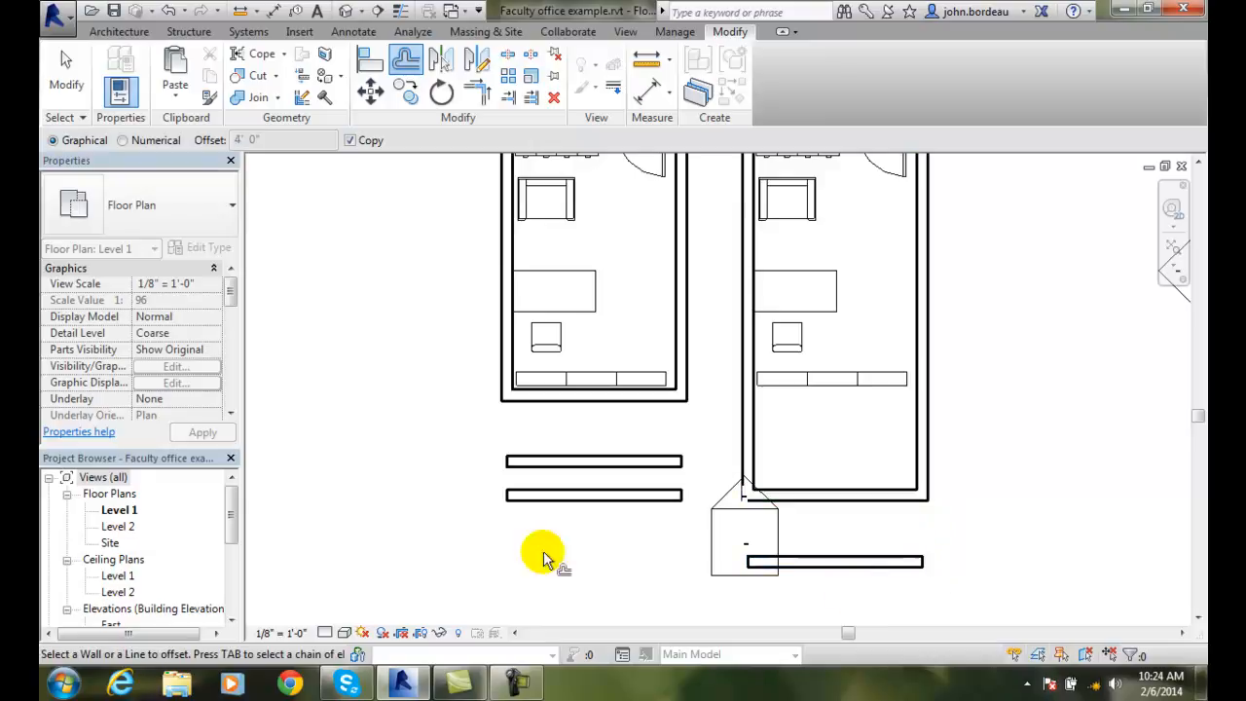
mouse_move(787, 536)
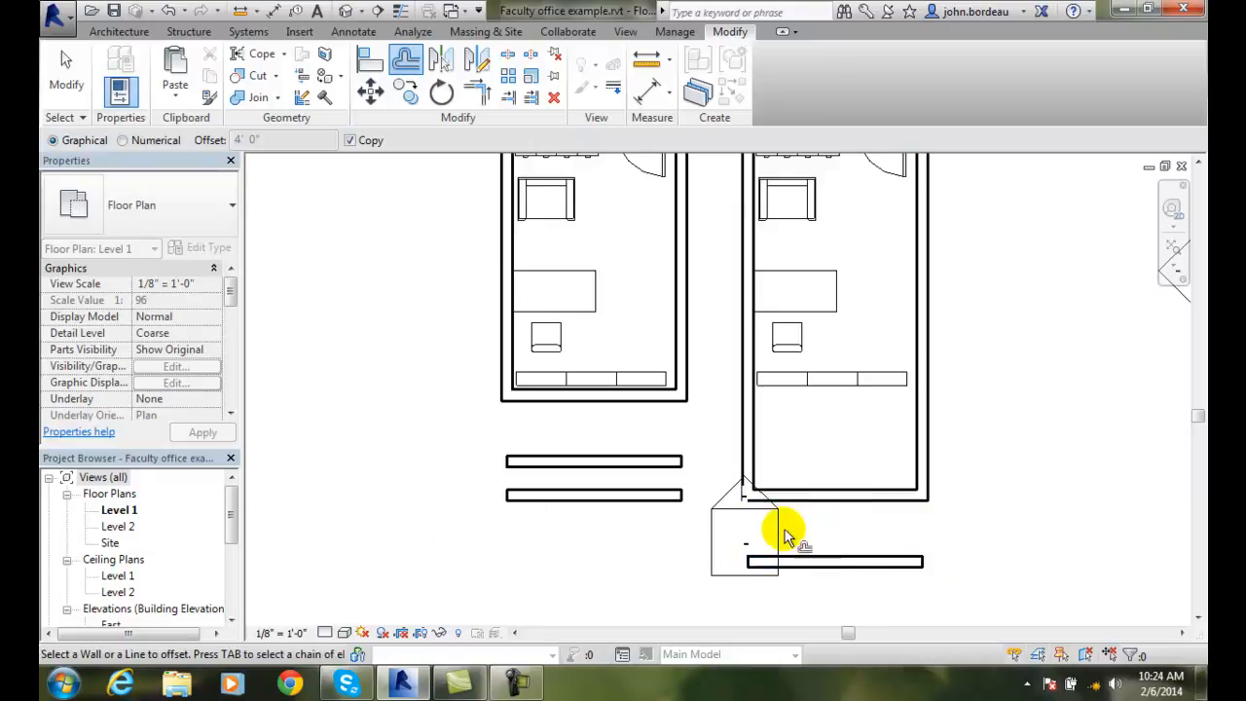
mouse_move(463, 463)
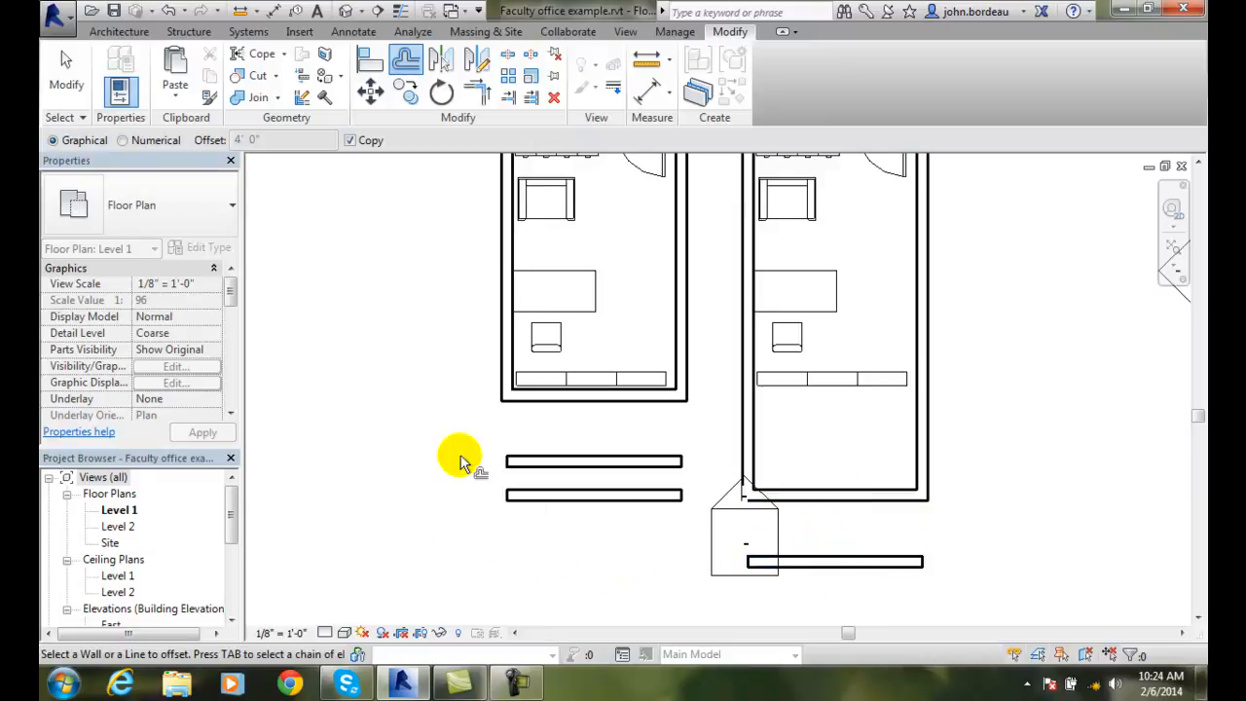
mouse_move(432, 428)
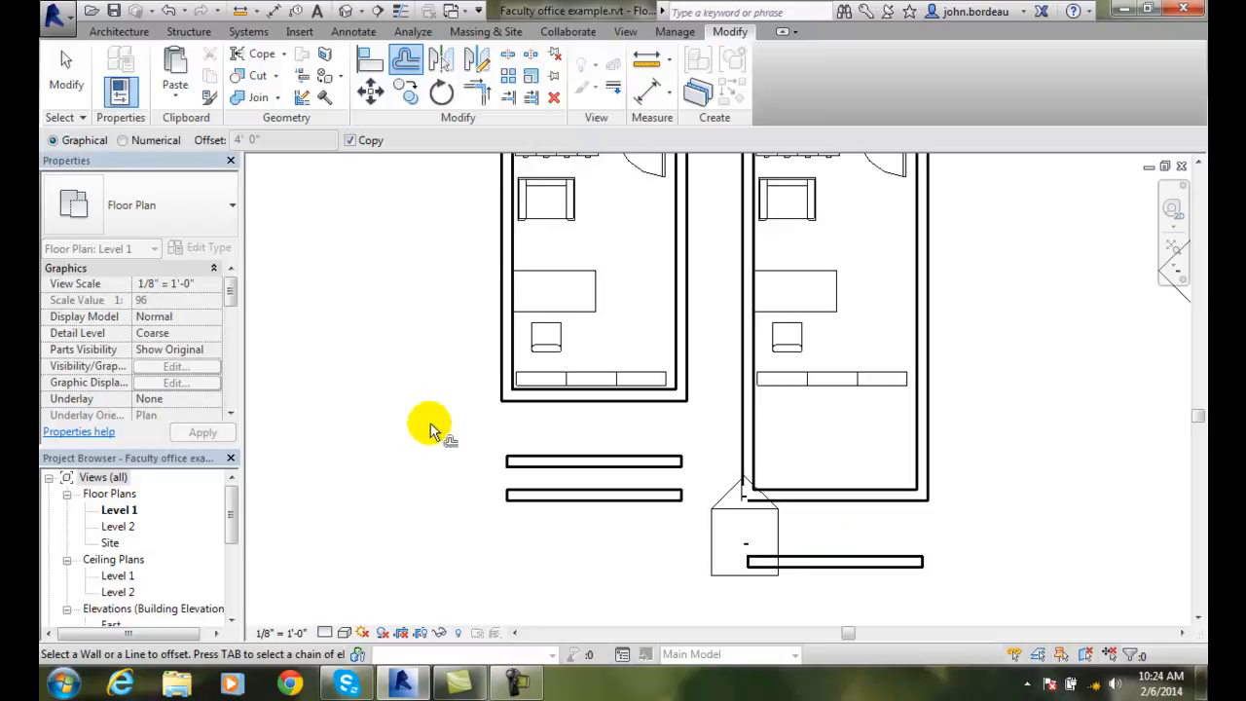
mouse_move(222, 210)
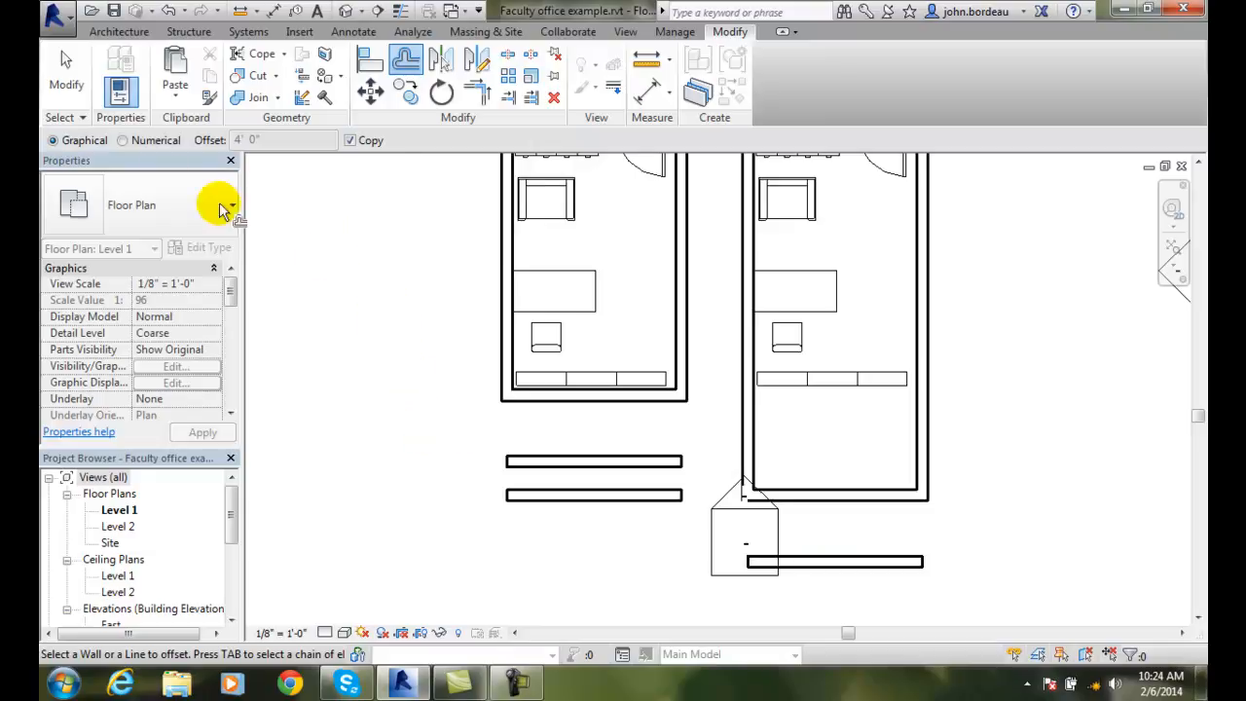